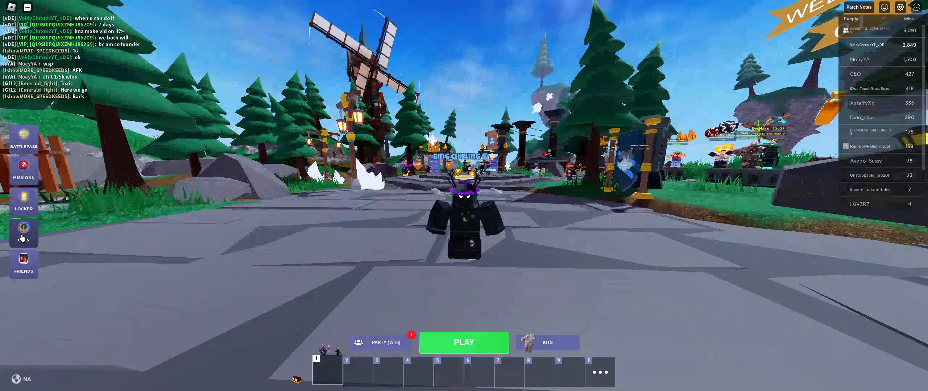
# Bring up the voidys dark empire clan profile and view its two members, leader and admin.
pyautogui.click(23, 232)
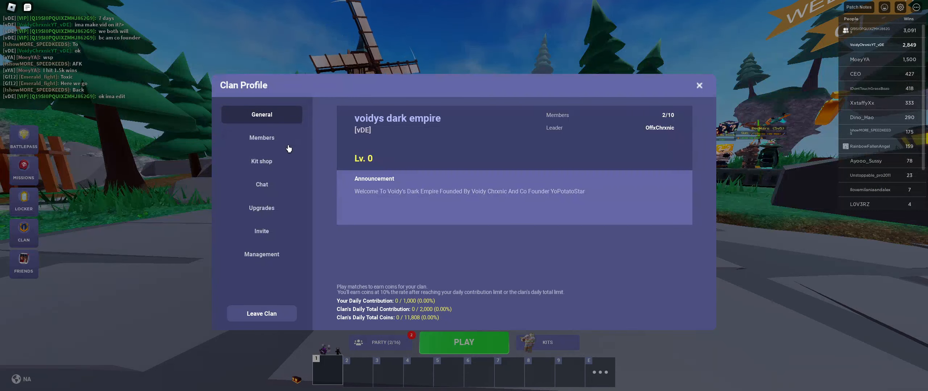
pyautogui.click(261, 137)
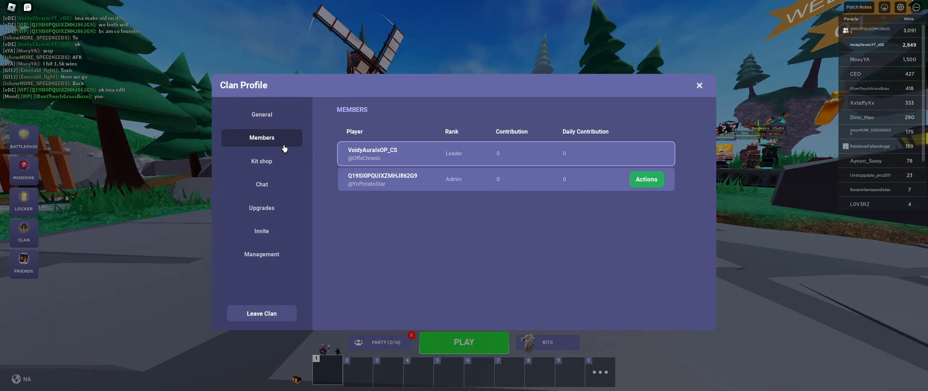
pyautogui.click(261, 114)
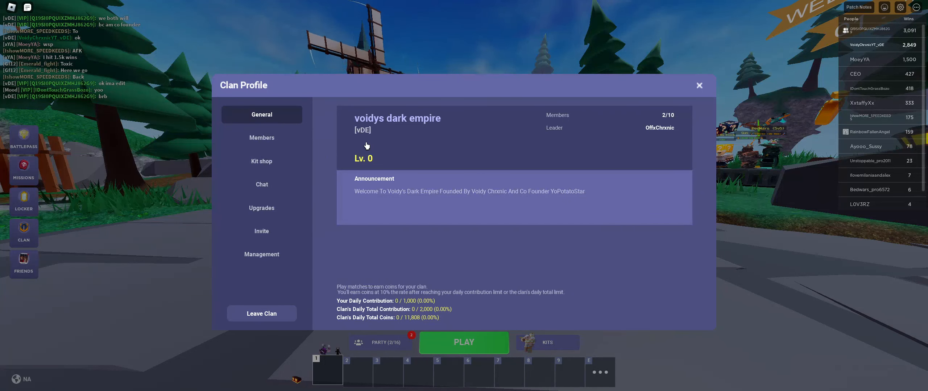
pyautogui.click(261, 137)
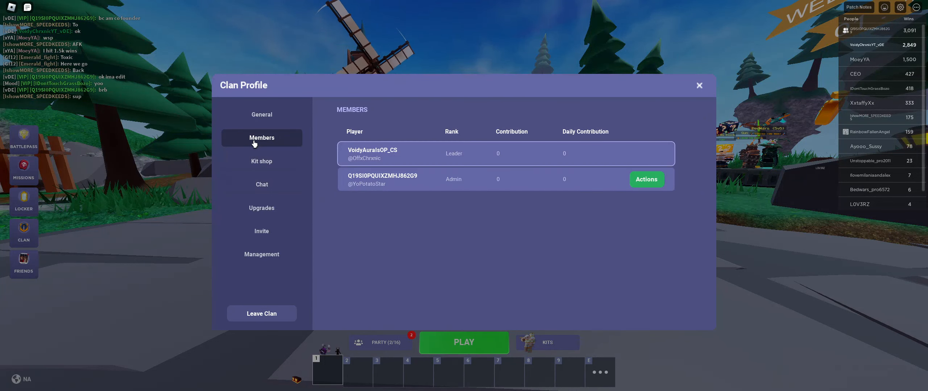
pyautogui.moveTo(404, 196)
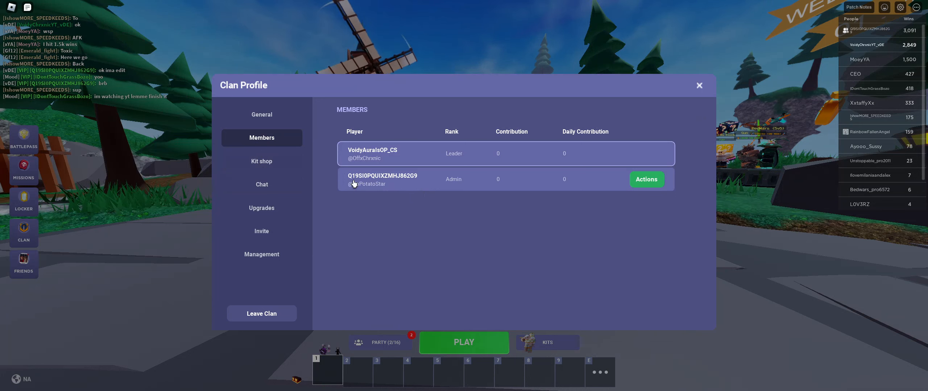
# Browse the clan's Kit shop and Upgrades pages, then the Invite list of nearby players.
pyautogui.click(261, 161)
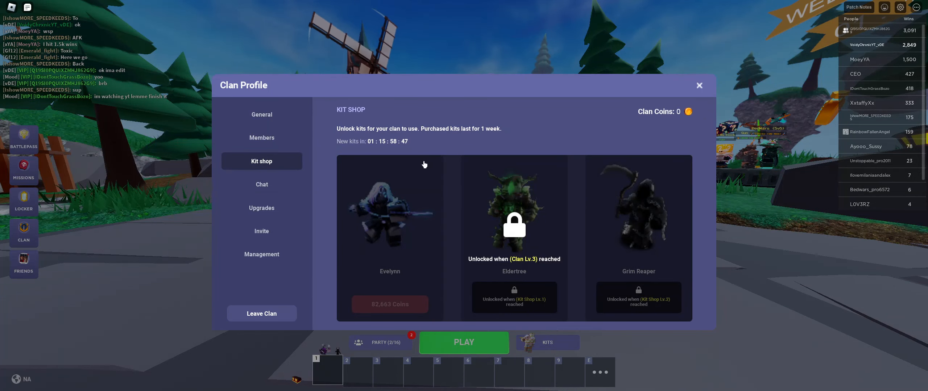
pyautogui.click(261, 208)
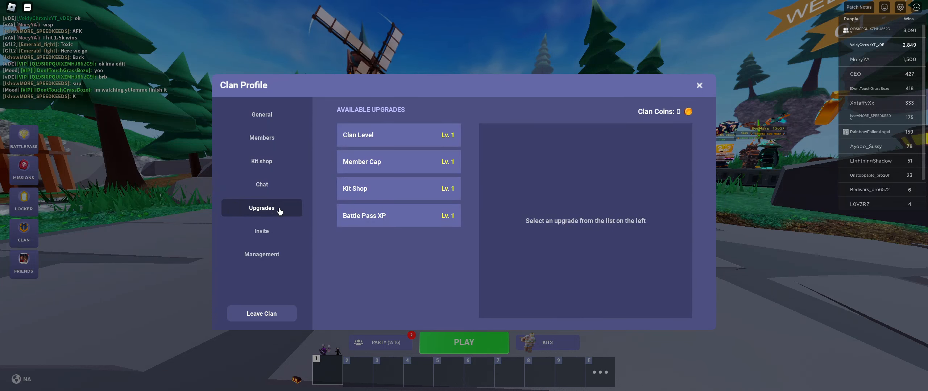
pyautogui.click(261, 232)
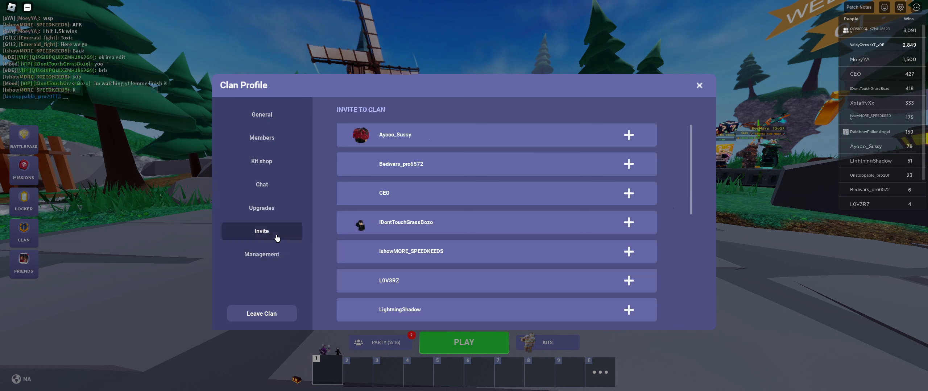